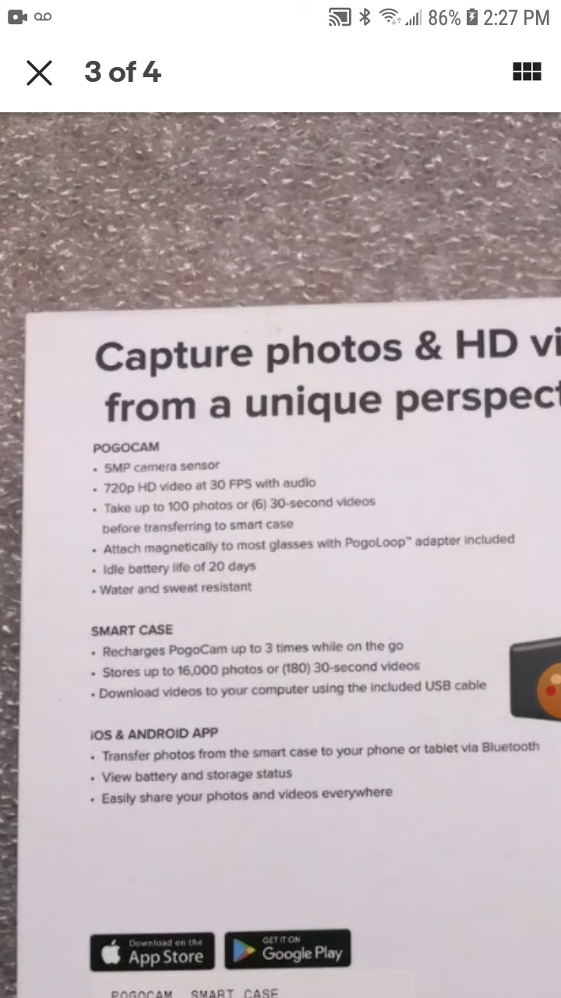
- Close the PogoCam listing photo viewer and go to the phone's home screen
click(39, 72)
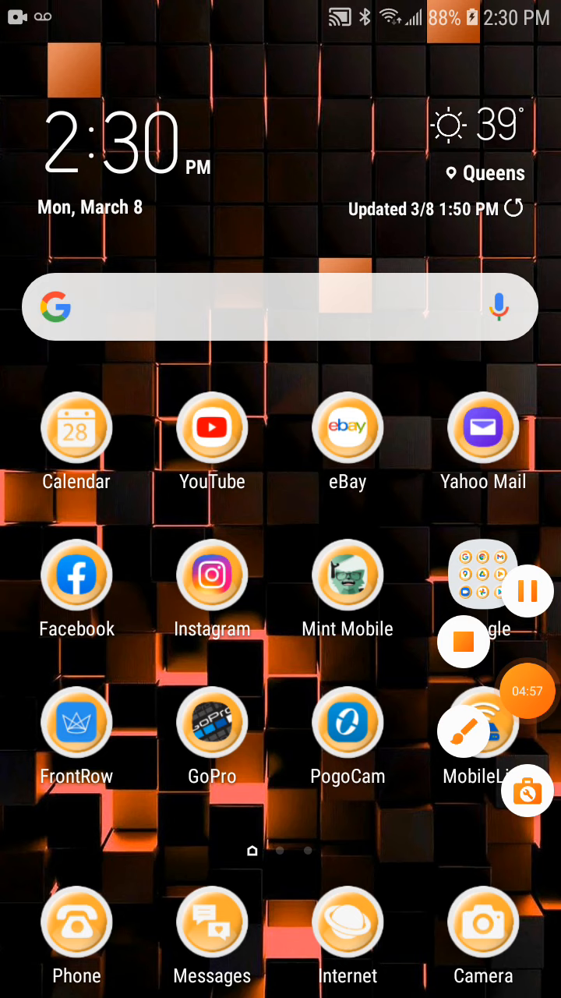